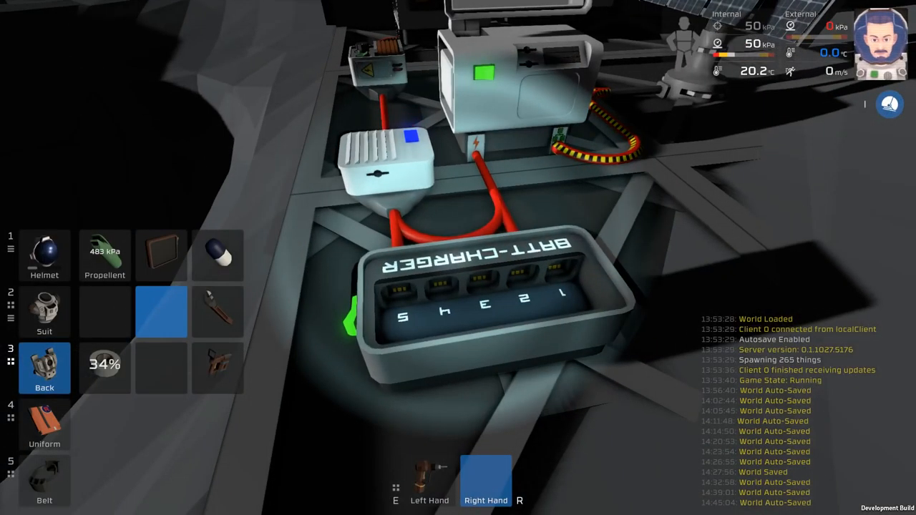
Open the Logic Controller's state editor showing an empty State 1
click(45, 311)
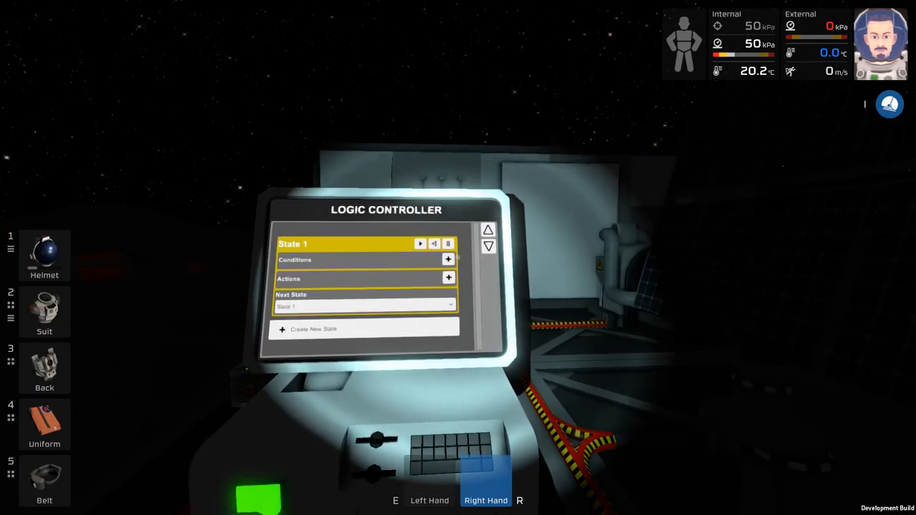
Add a Solar Panel Charge condition to State 1 with value 5
click(448, 260)
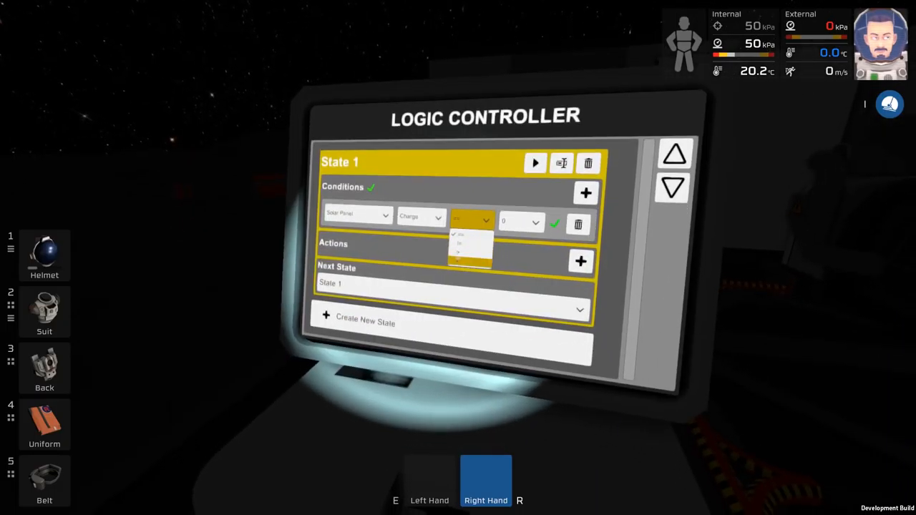
click(519, 222)
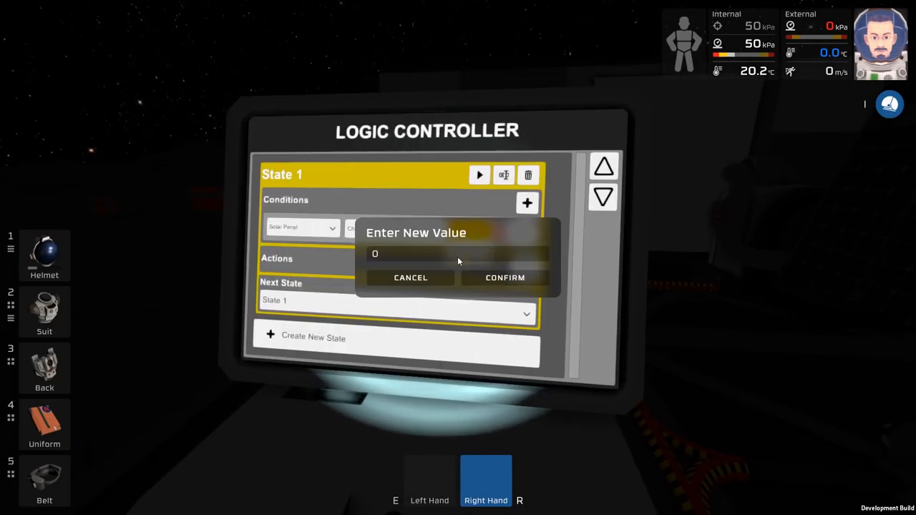
text(5)
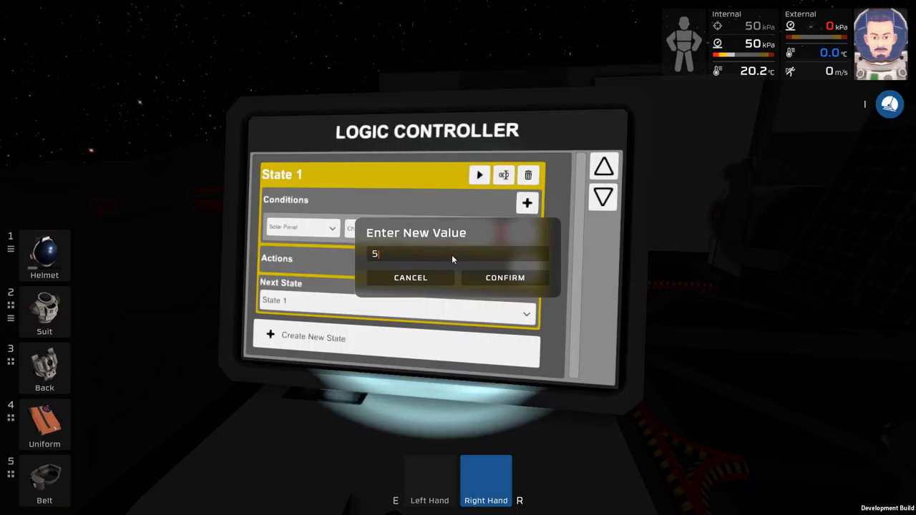
click(505, 278)
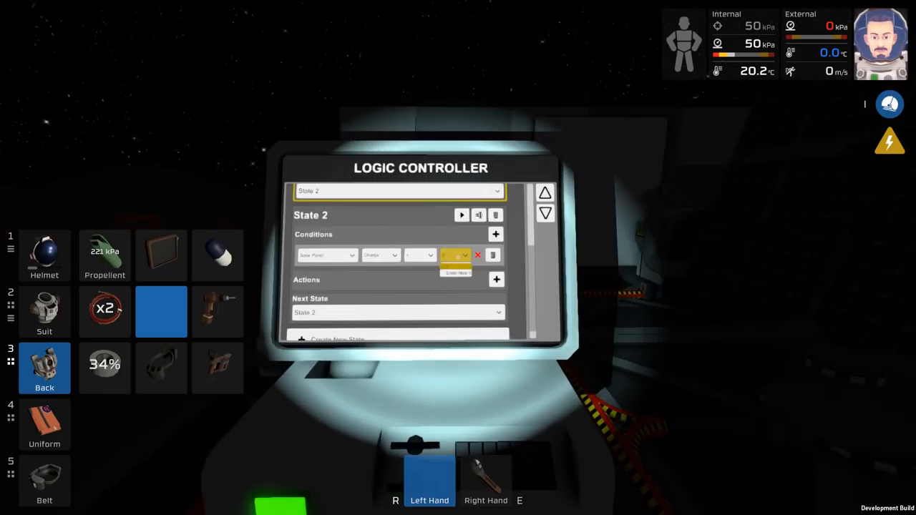
Set State 2's solar panel charge threshold to 490
click(454, 256)
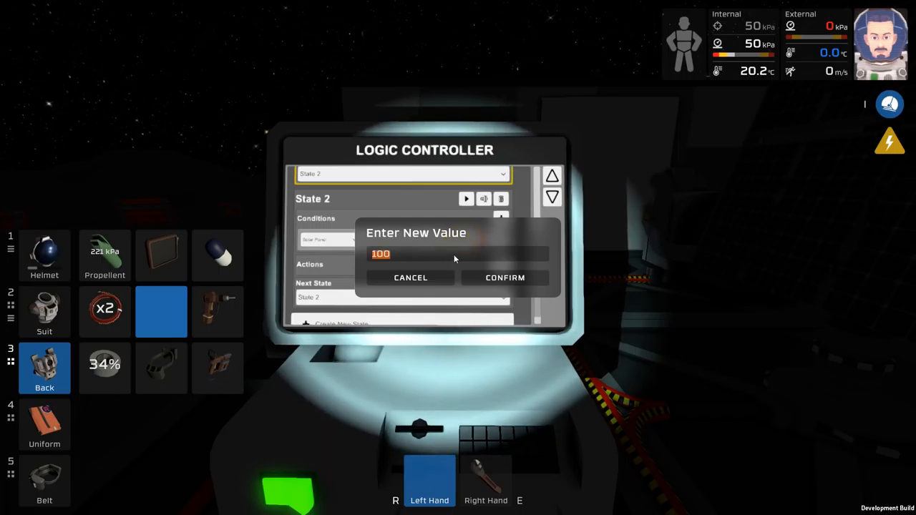
text(49)
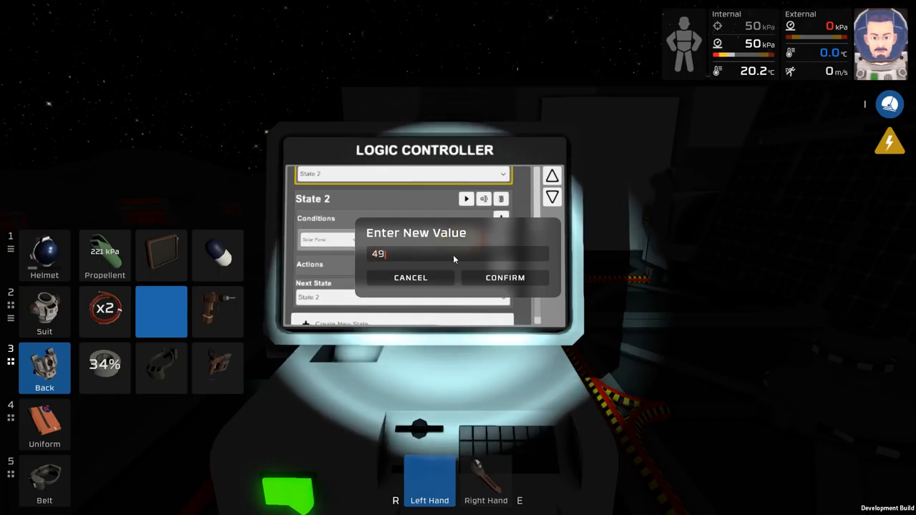
click(505, 277)
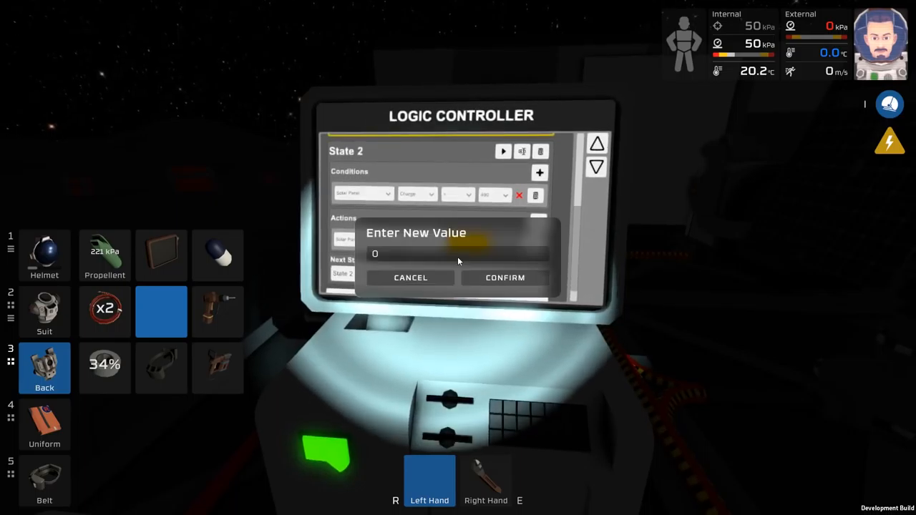
text(490)
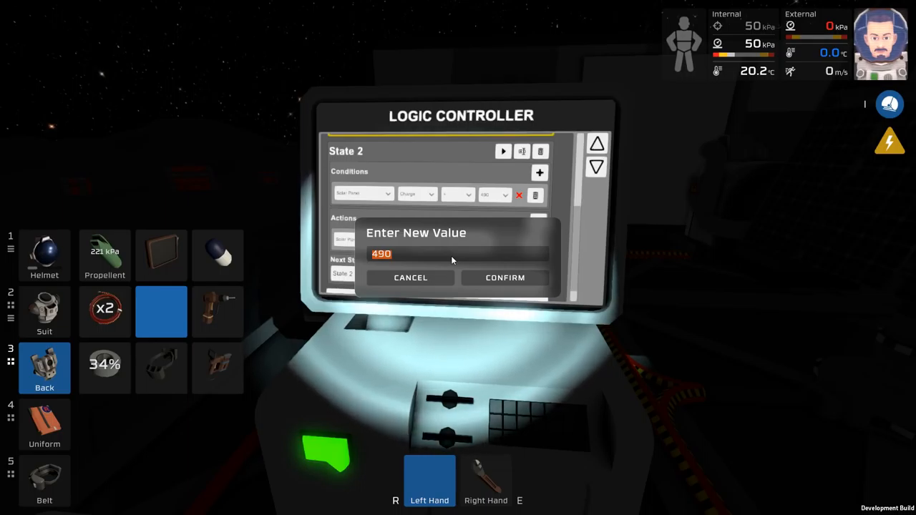
click(505, 278)
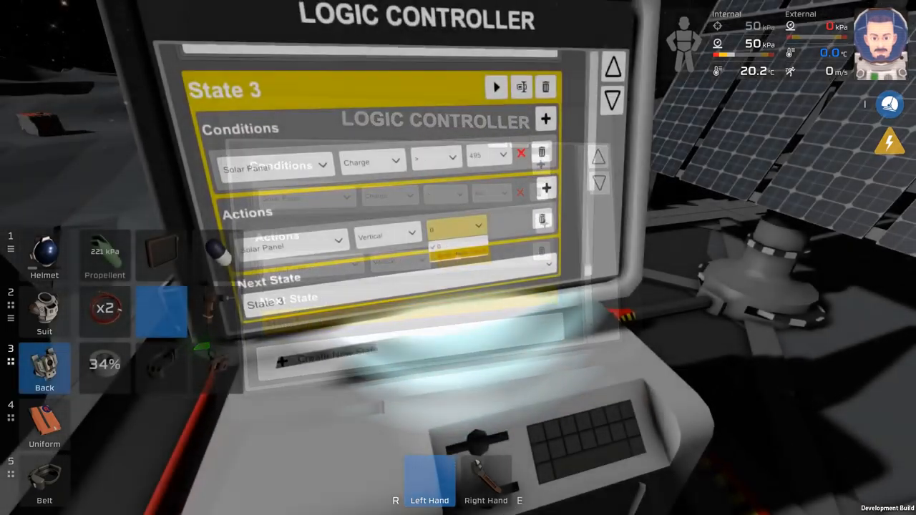
Give State 3 a Solar Panel Vertical action with angle 90
click(485, 156)
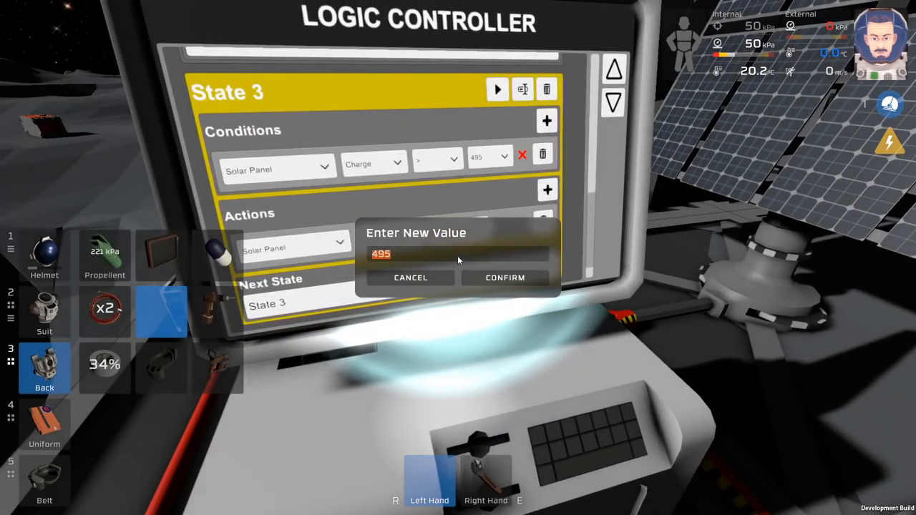
text(90)
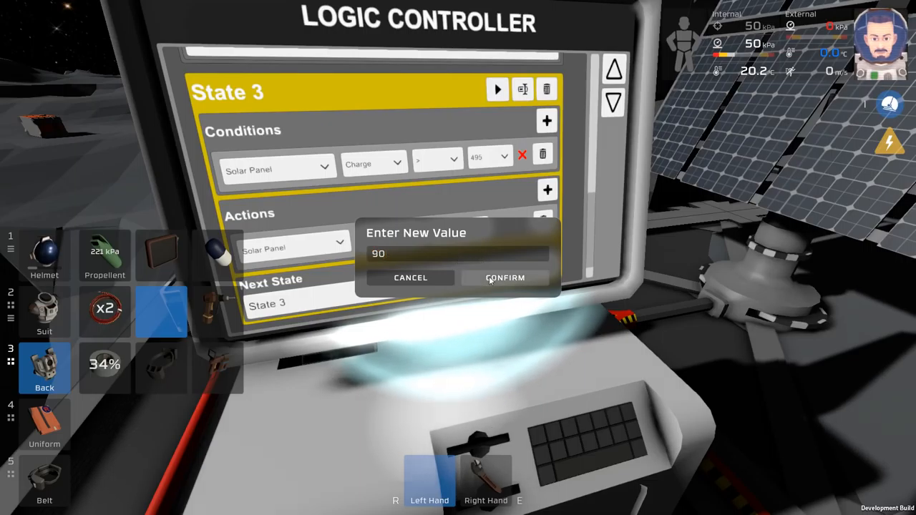
click(504, 277)
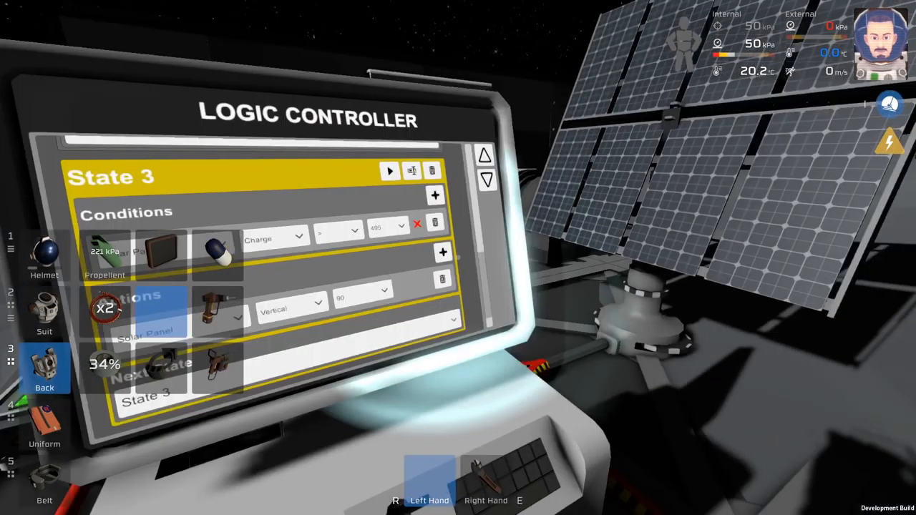